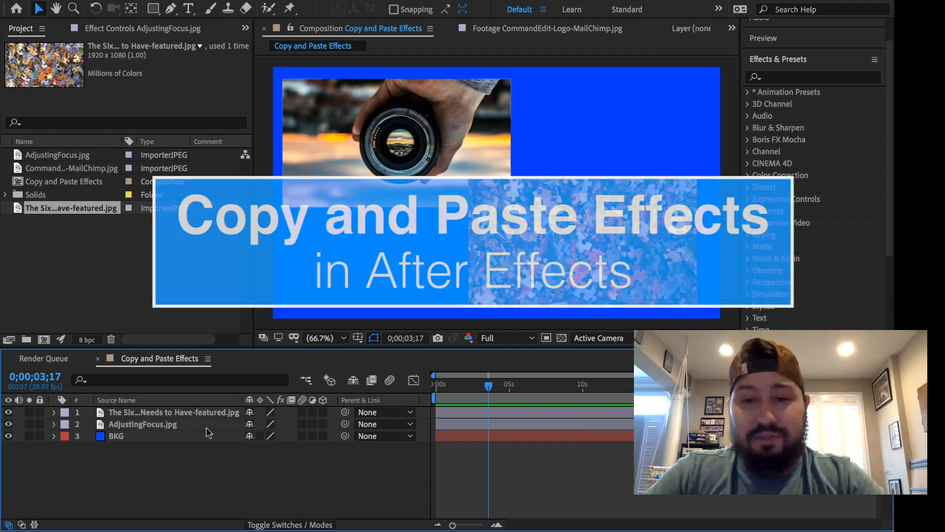
Select the puzzle image layer and search Effects & Presets for 'blur' to find Fast Box Blur.
click(116, 436)
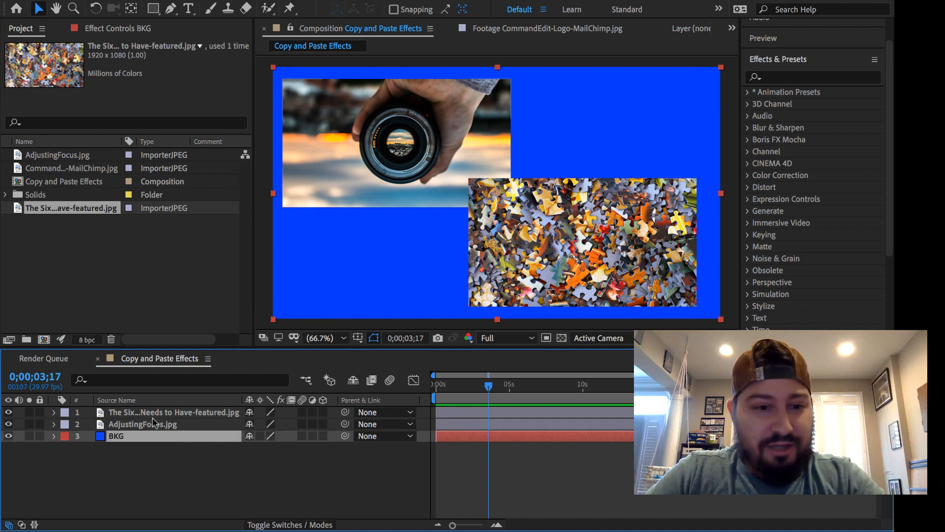
click(174, 412)
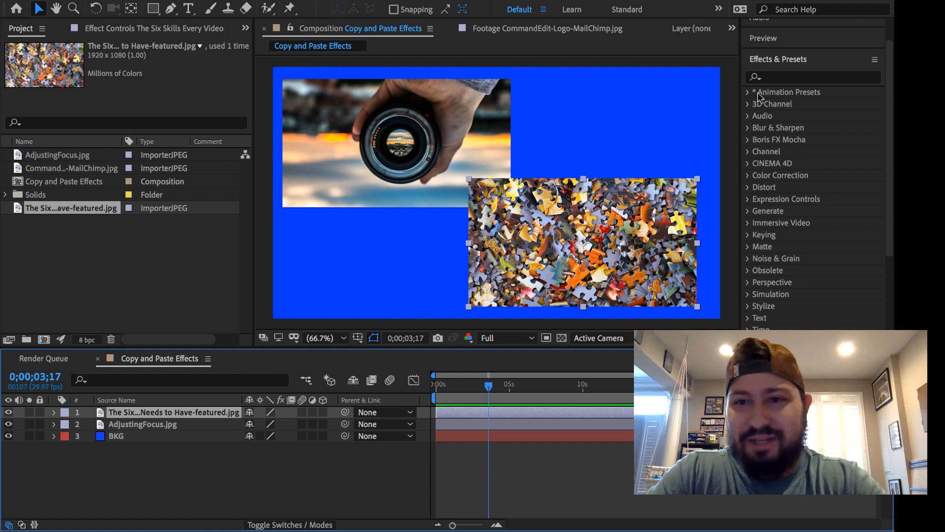
text(blur)
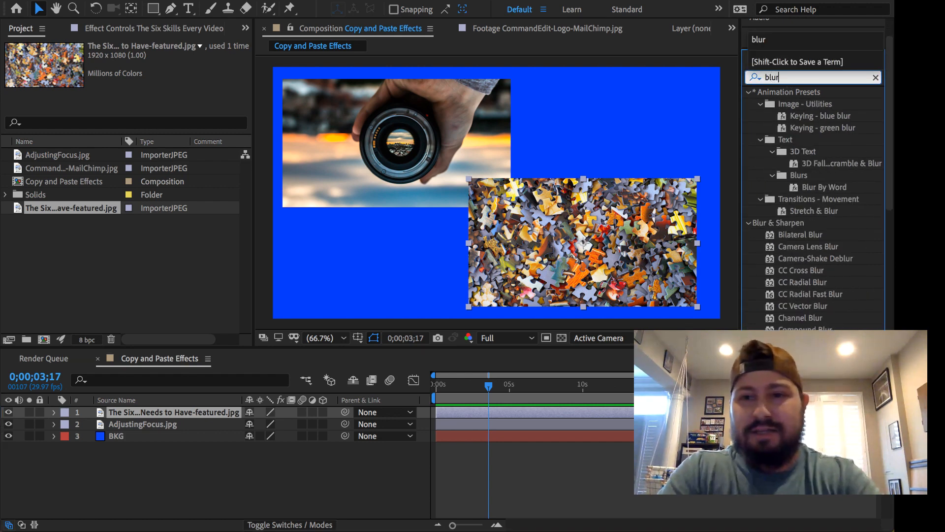
scroll(down, 3)
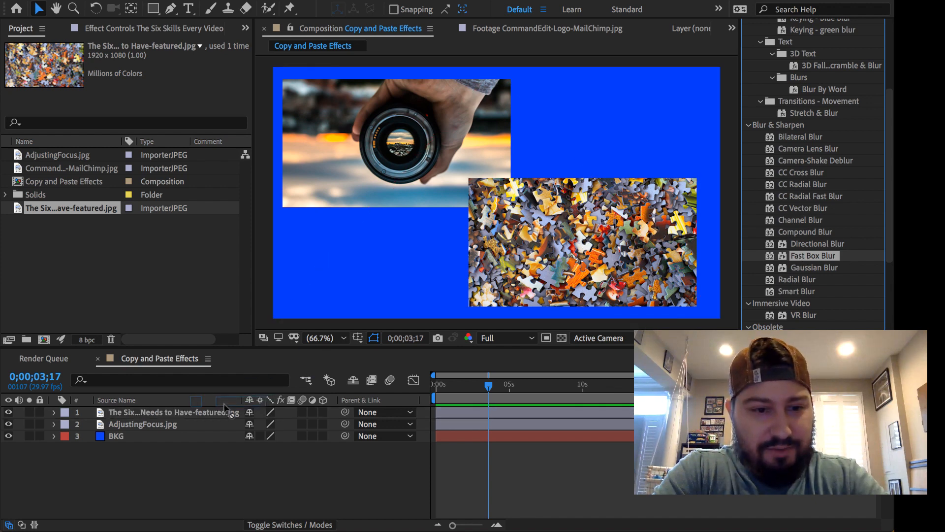
Apply Fast Box Blur to the puzzle image layer with a Blur Radius of 31.
click(173, 412)
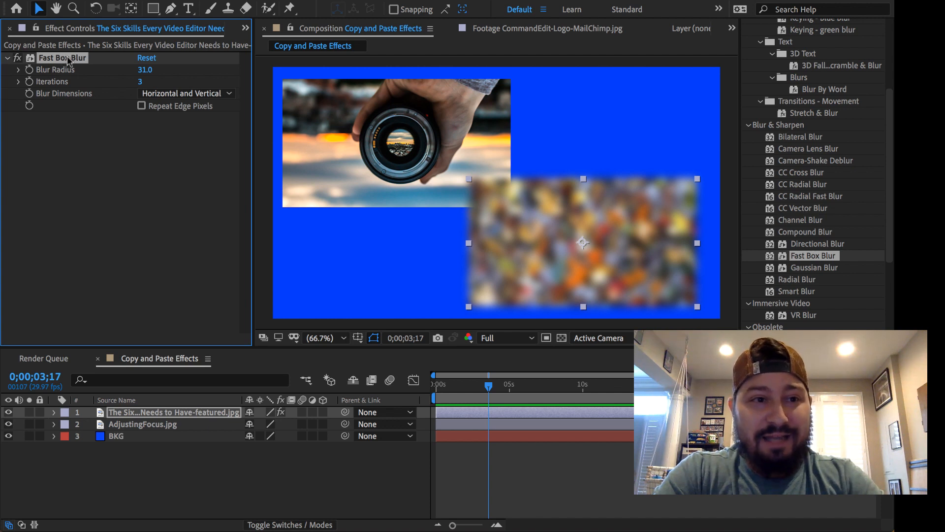
mouse_move(69, 152)
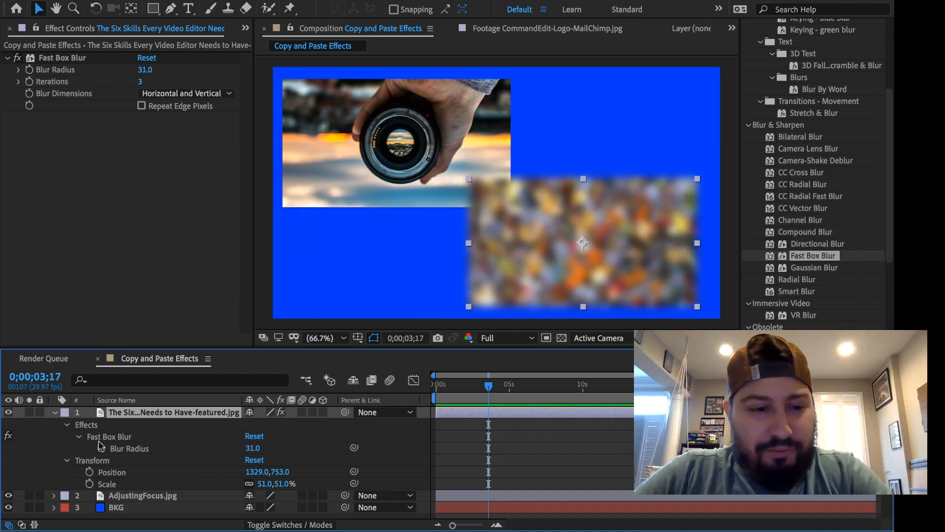
Select the puzzle layer's Fast Box Blur effect in the timeline and copy it.
click(109, 435)
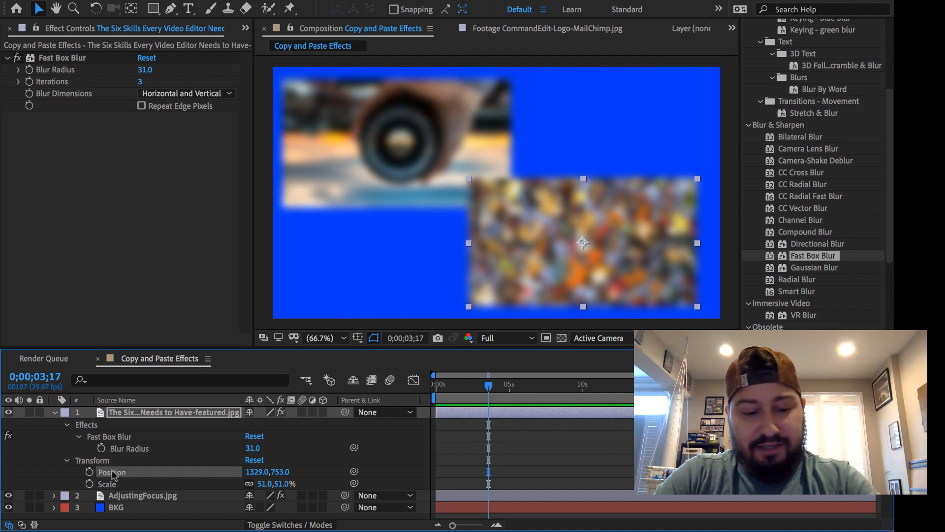
Paste the copied Fast Box Blur onto the AdjustingFocus.jpg layer.
click(143, 495)
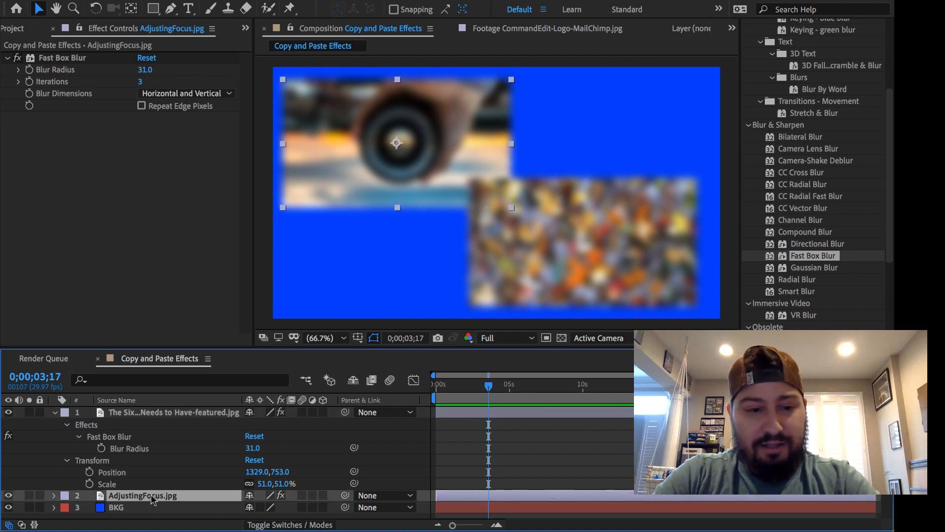